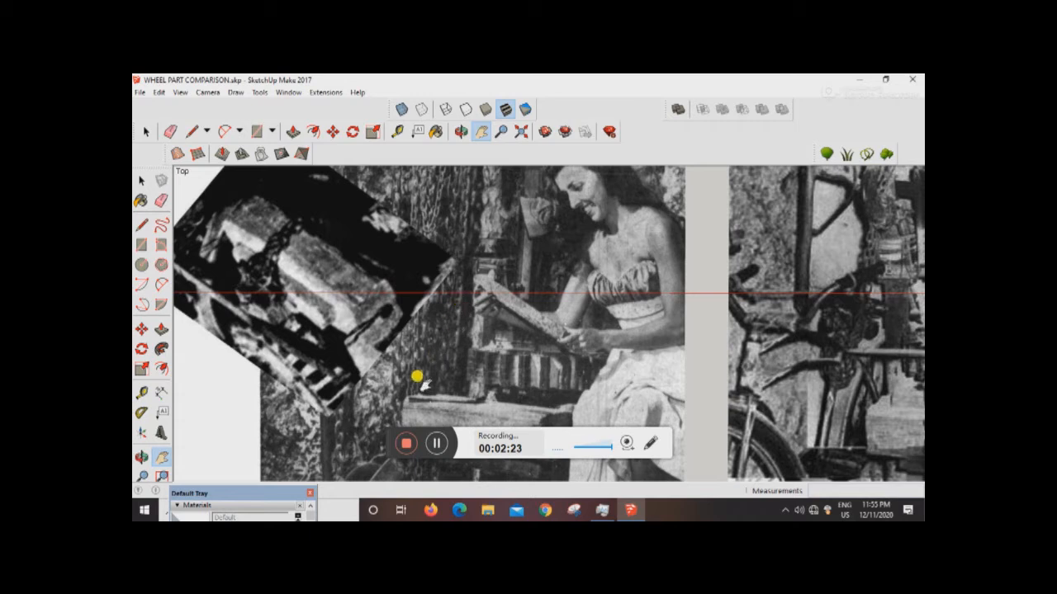
{"action": "mouse_move", "coordinate": [473, 203]}
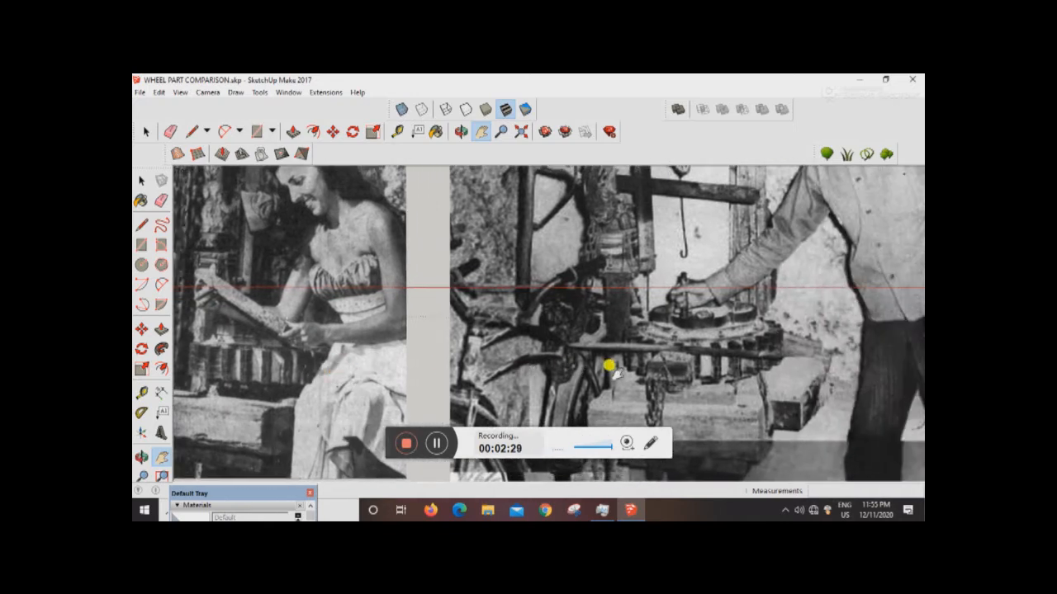
{"action": "mouse_move", "coordinate": [605, 205]}
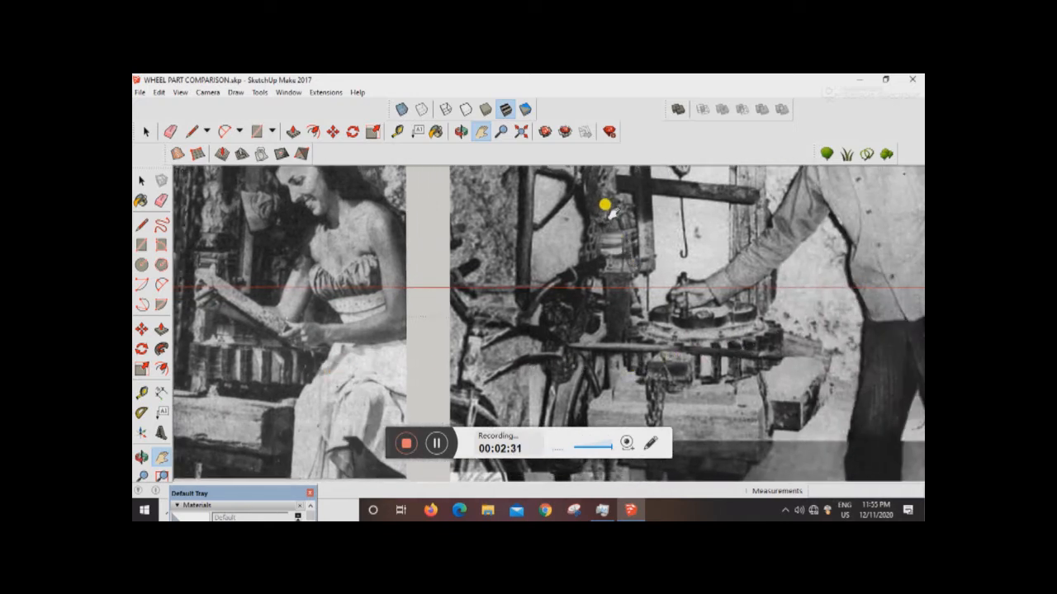
{"action": "mouse_move", "coordinate": [687, 378]}
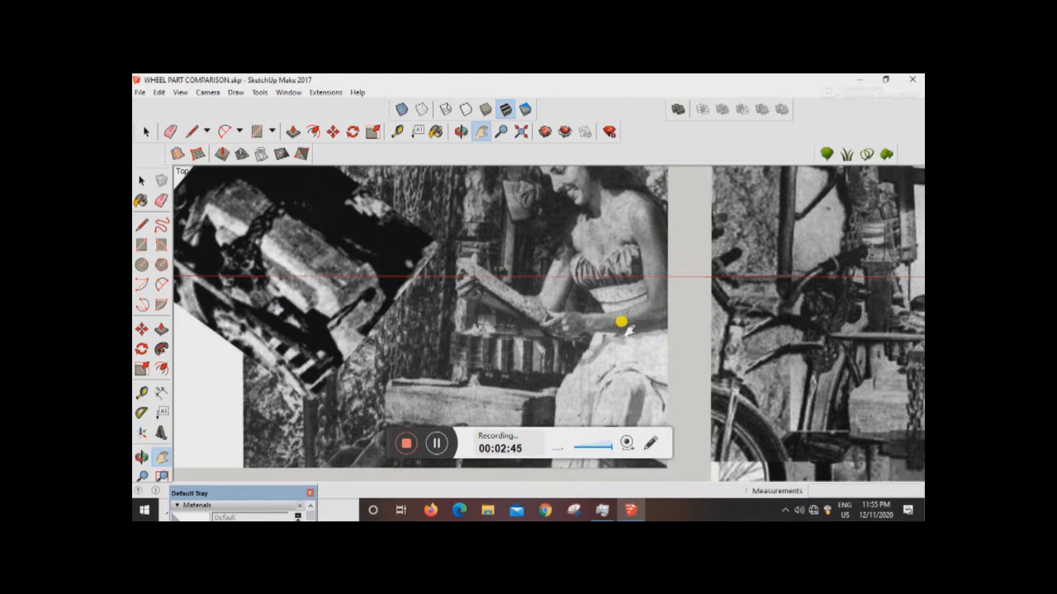
{"action": "mouse_move", "coordinate": [553, 298]}
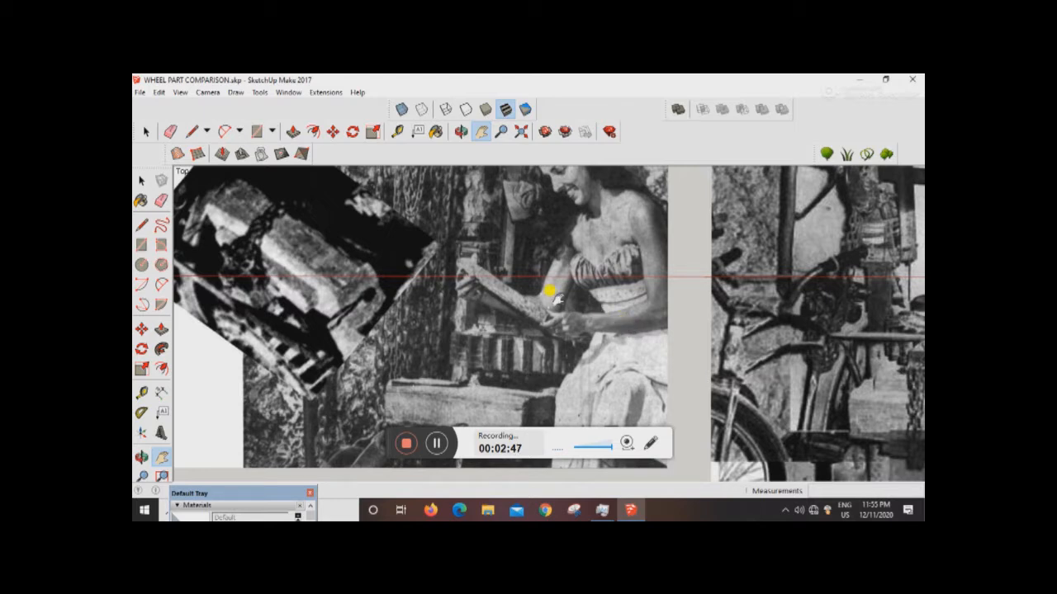
{"action": "mouse_move", "coordinate": [500, 260]}
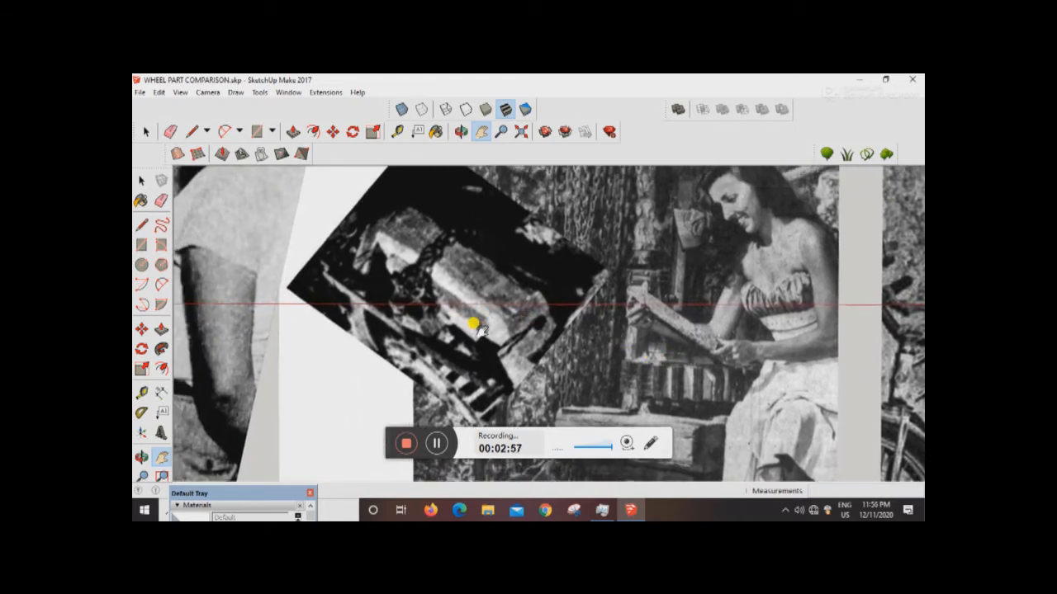
{"action": "mouse_move", "coordinate": [417, 279]}
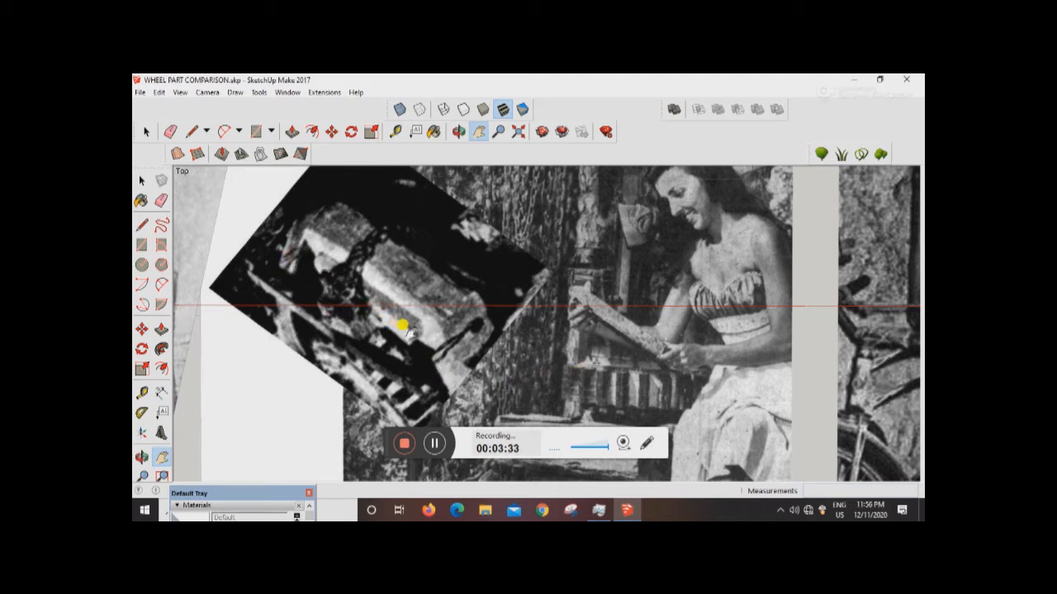
{"action": "mouse_move", "coordinate": [677, 351]}
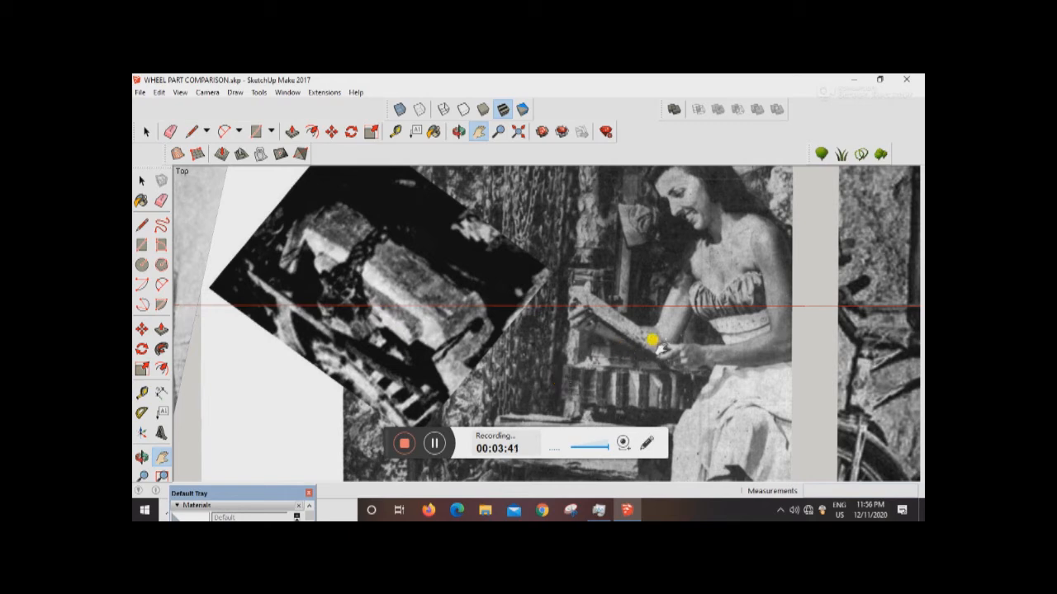
{"action": "mouse_move", "coordinate": [367, 361]}
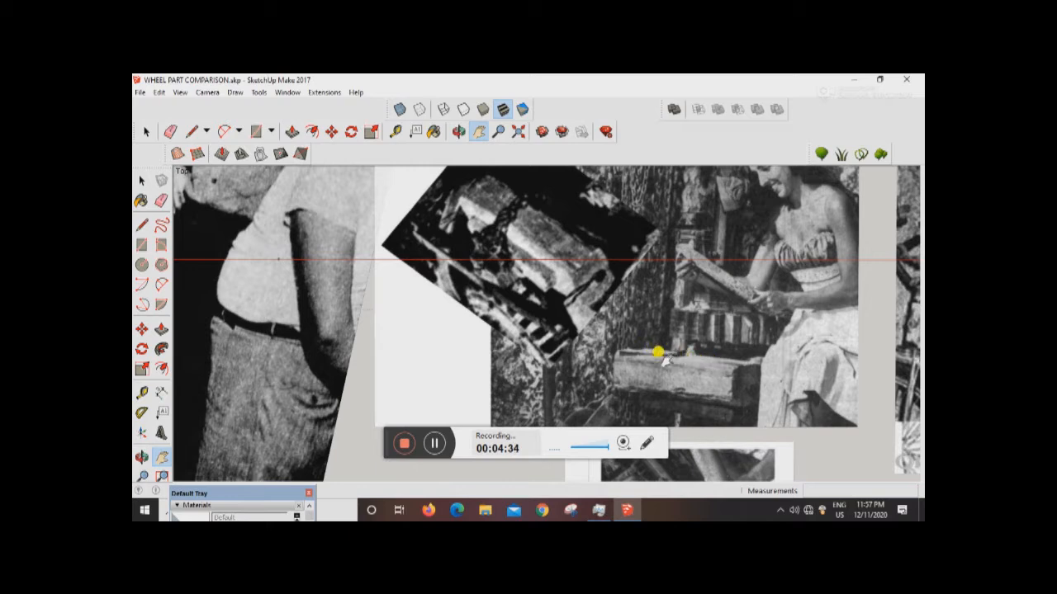
{"action": "mouse_move", "coordinate": [755, 377]}
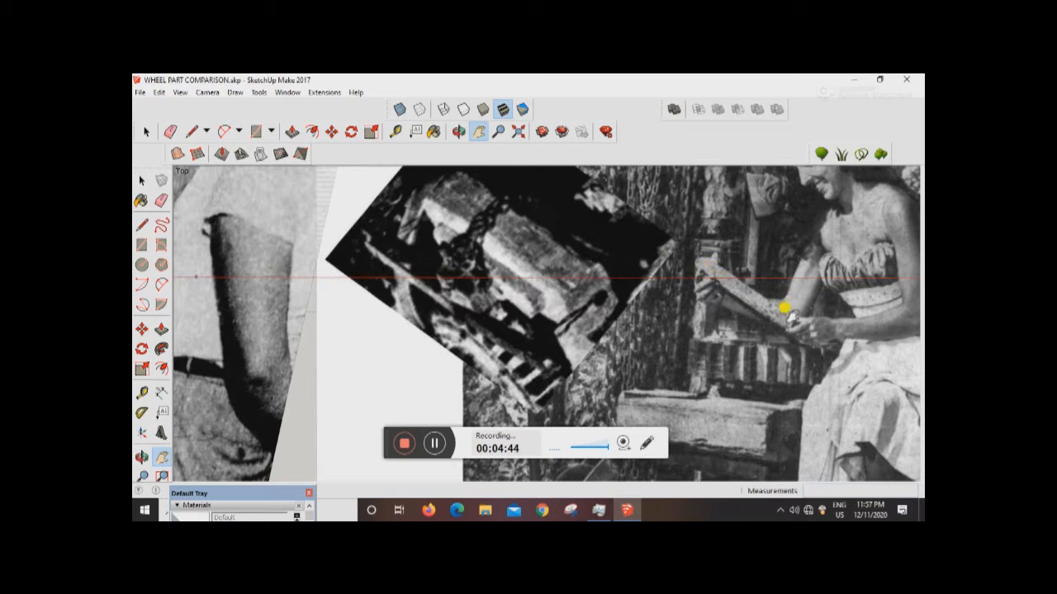
{"action": "mouse_move", "coordinate": [783, 326]}
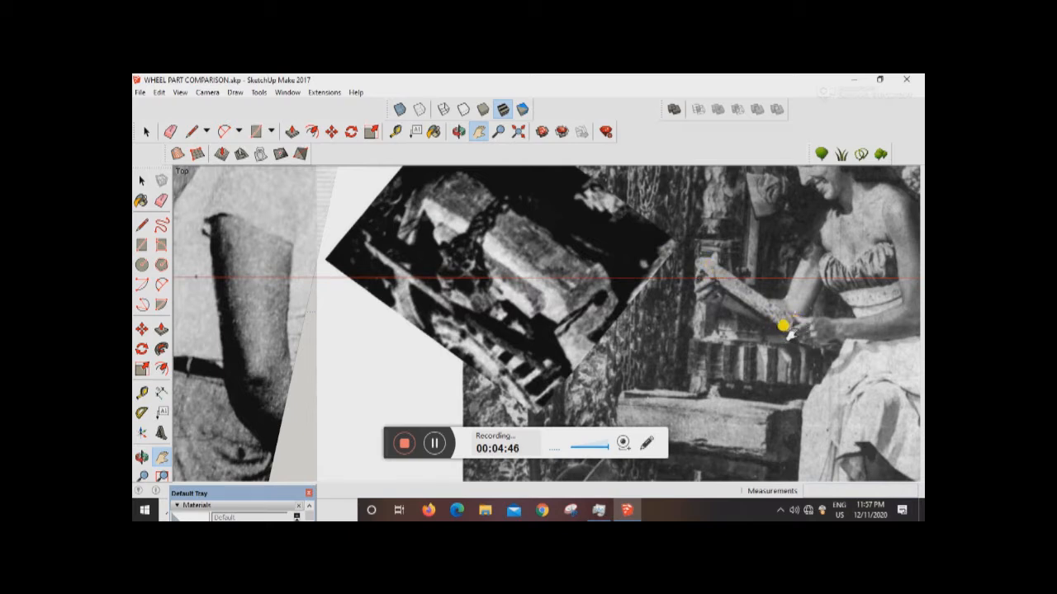
{"action": "mouse_move", "coordinate": [429, 231]}
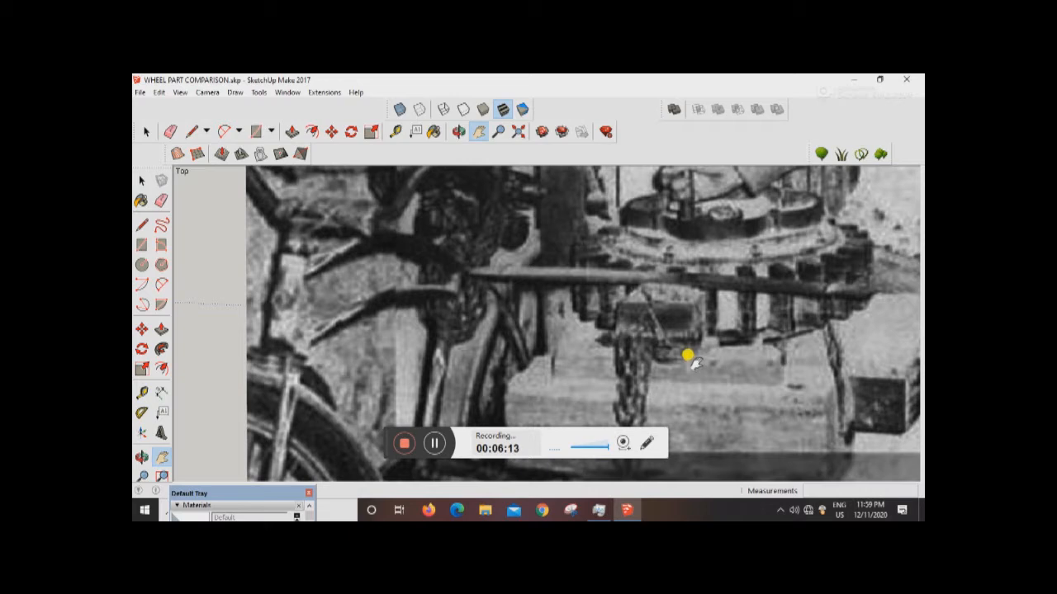
{"action": "mouse_move", "coordinate": [660, 357]}
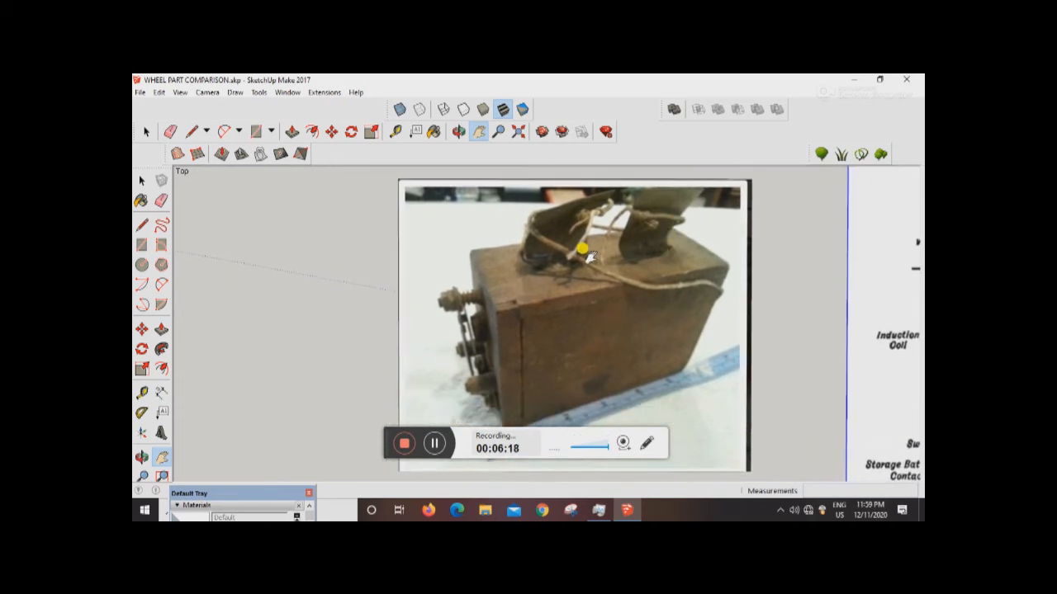
{"action": "mouse_move", "coordinate": [438, 300]}
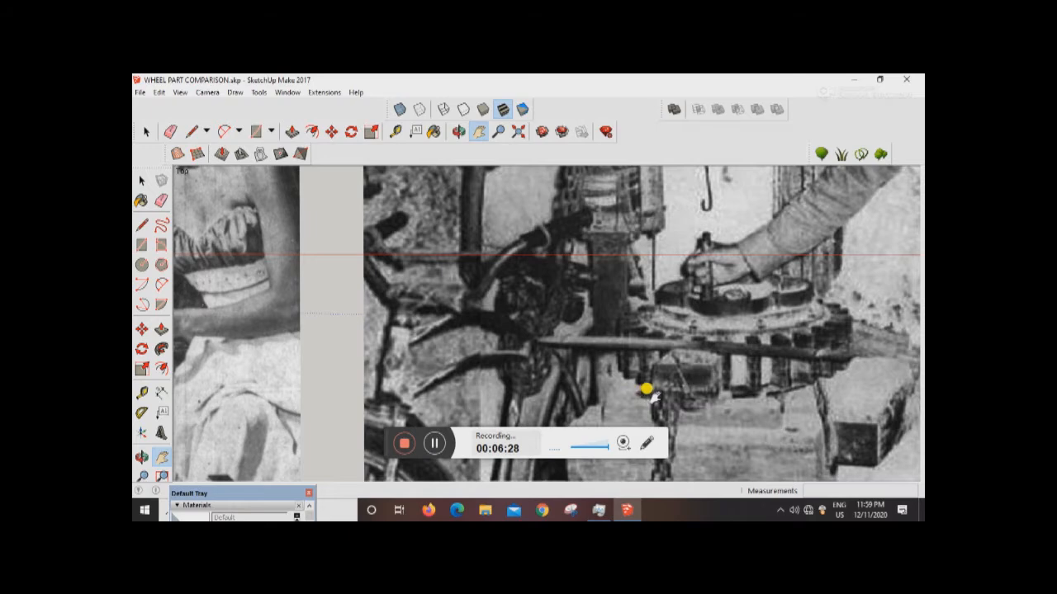
{"action": "mouse_move", "coordinate": [670, 389]}
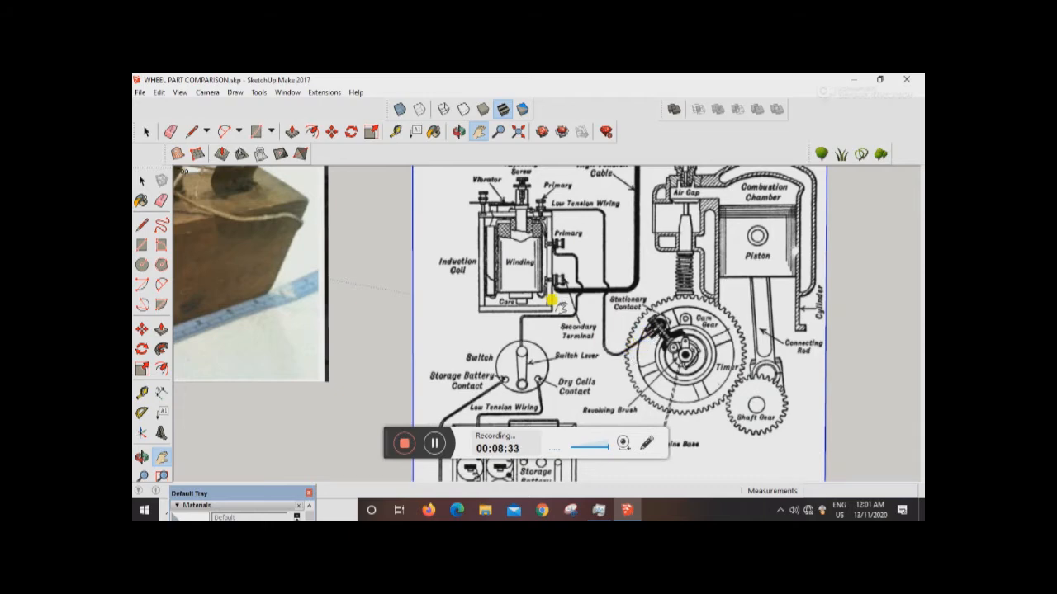
Zoom out to view the induction-coil diagram, coil box photo and reference collage together
{"action": "scroll", "scroll_direction": "down", "scroll_amount": 3}
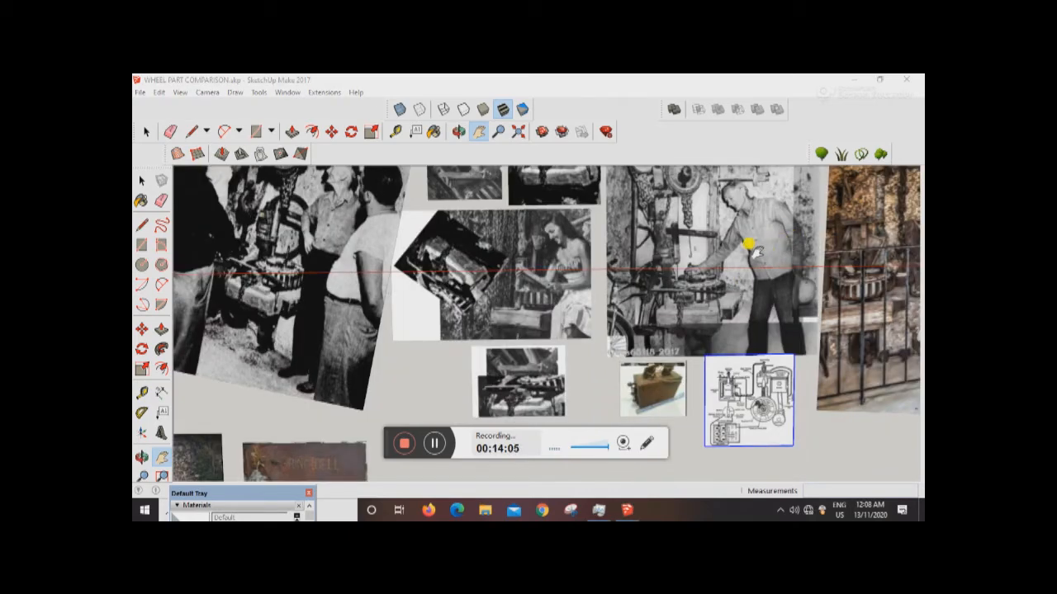
{"action": "mouse_move", "coordinate": [675, 289]}
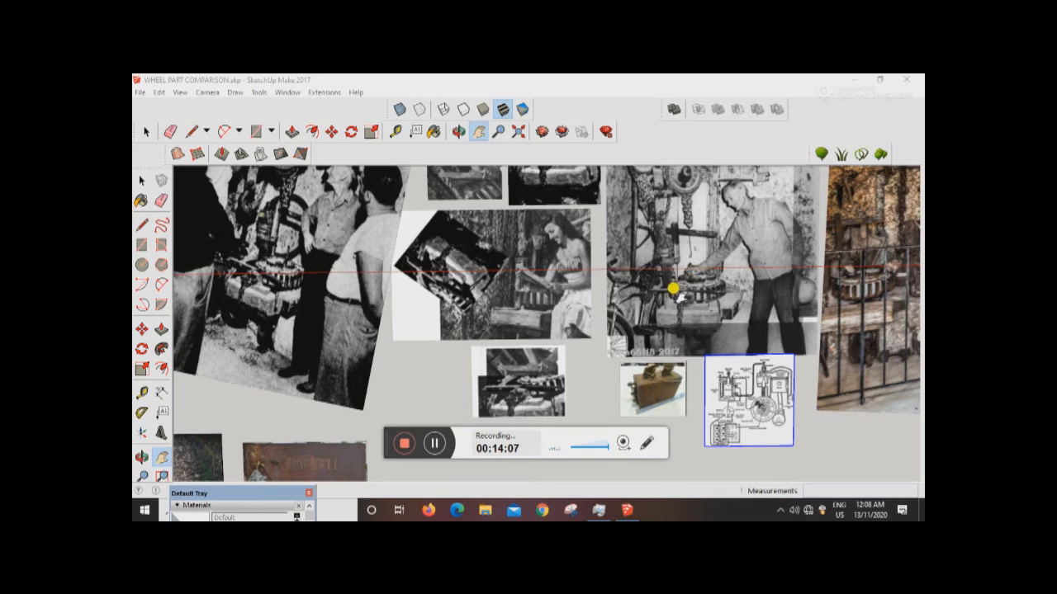
{"action": "mouse_move", "coordinate": [561, 293]}
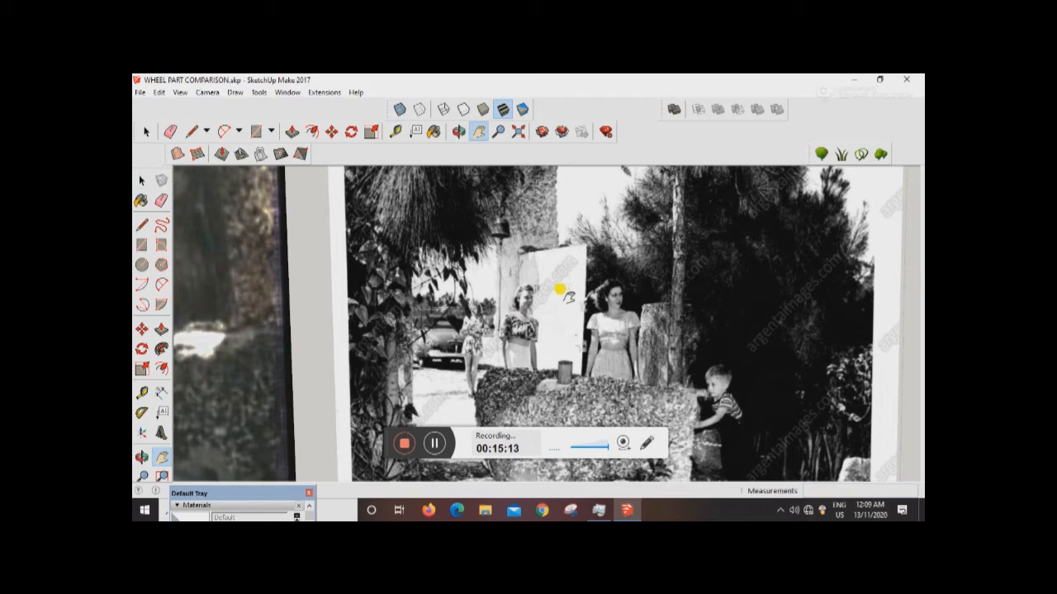
{"action": "mouse_move", "coordinate": [575, 346]}
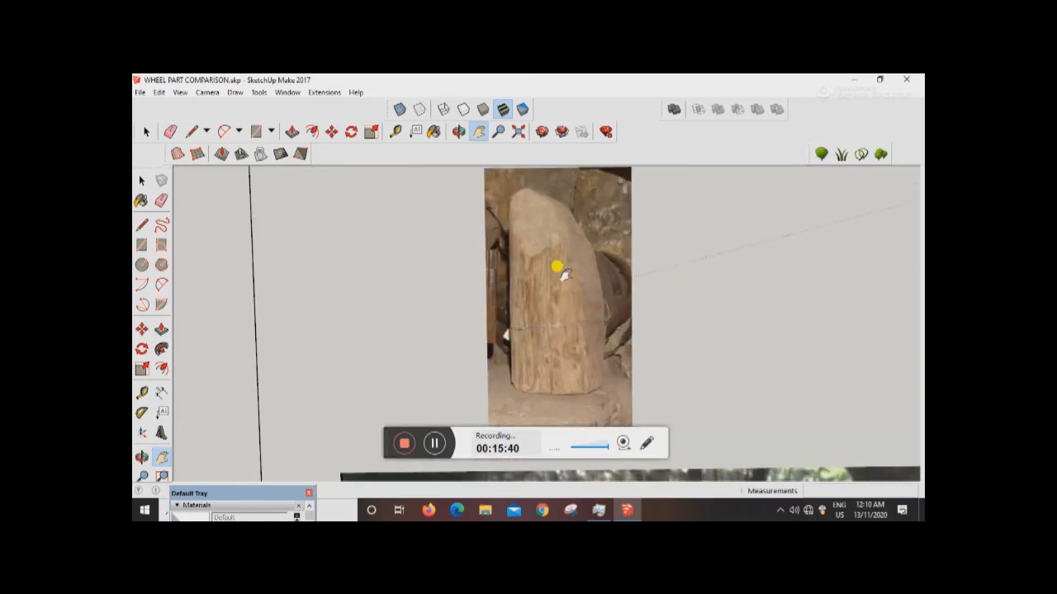
{"action": "mouse_move", "coordinate": [605, 400]}
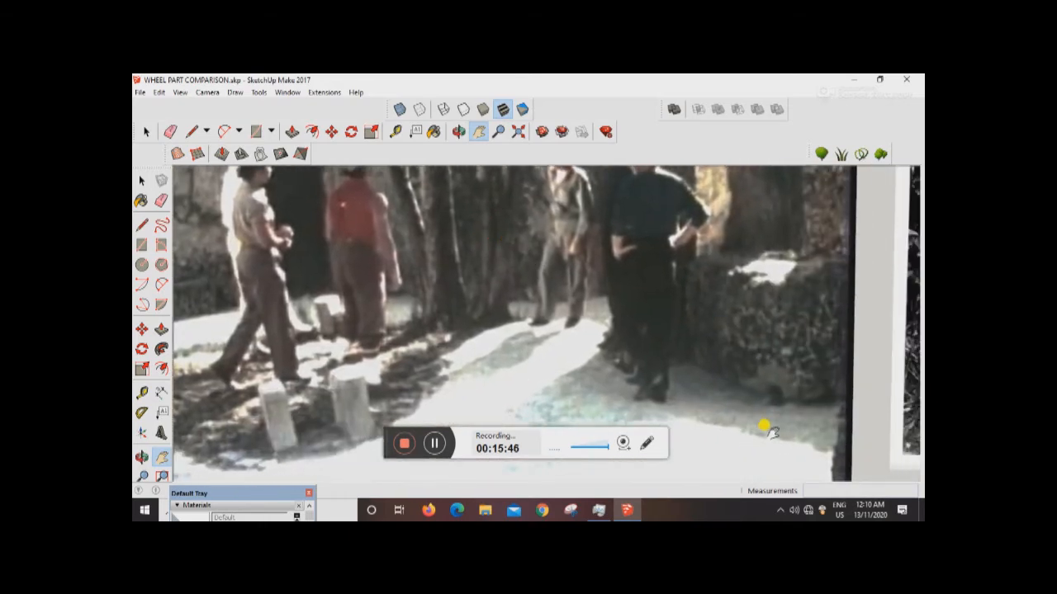
{"action": "mouse_move", "coordinate": [772, 402]}
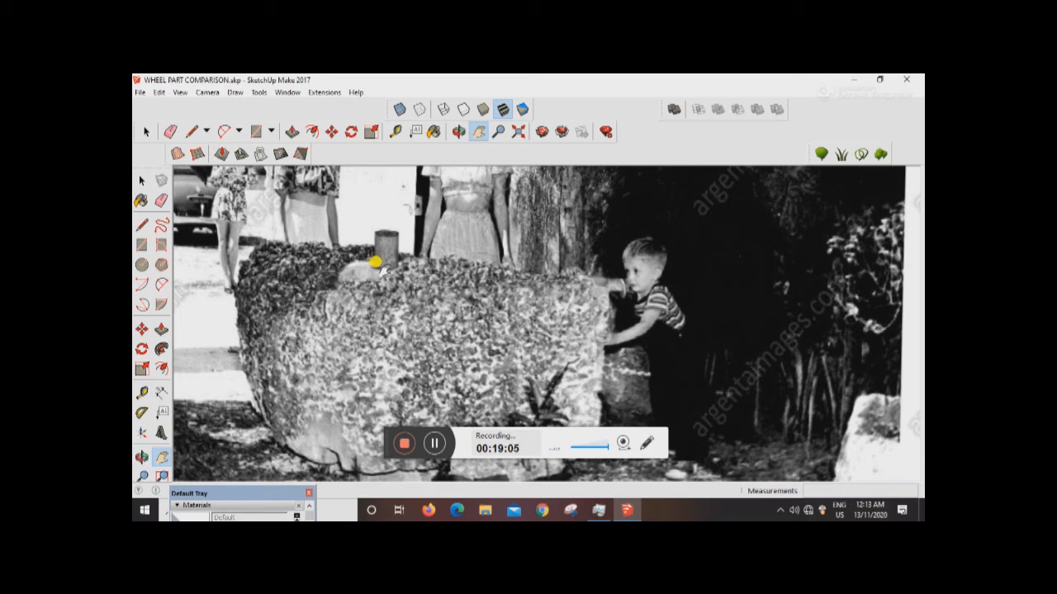
{"action": "mouse_move", "coordinate": [382, 264]}
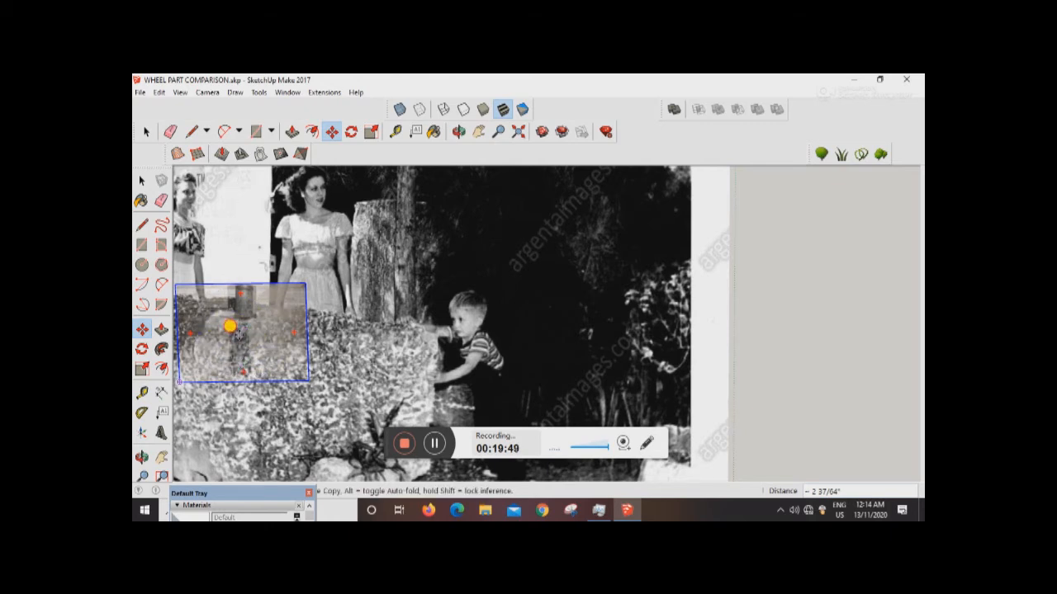
Drag the small overlaid image onto the stone block in the gate photo
{"action": "left_click_drag", "start_coordinate": [235, 328], "coordinate": [808, 334]}
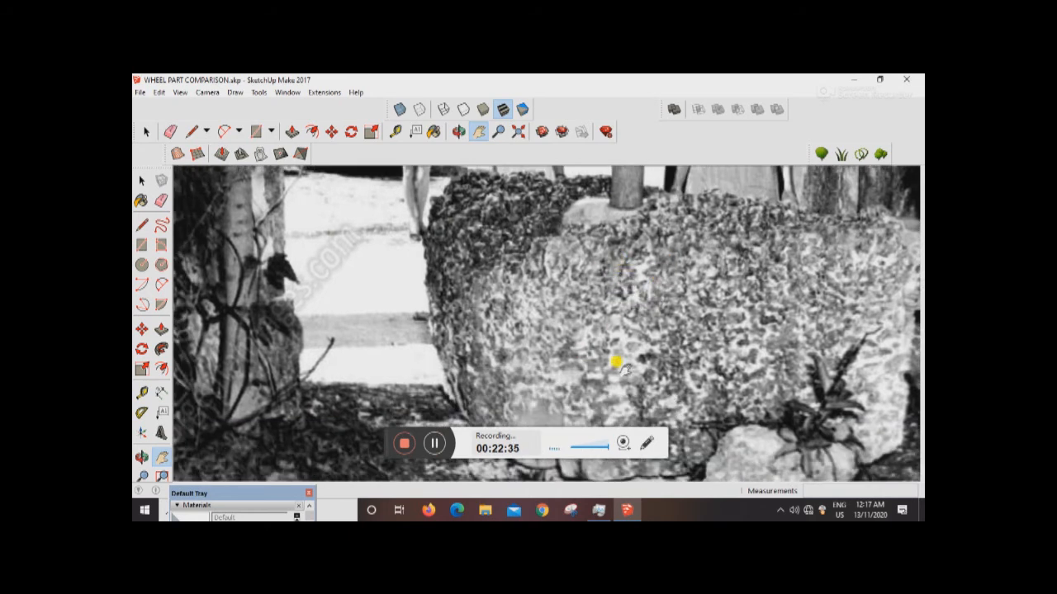
{"action": "mouse_move", "coordinate": [627, 274]}
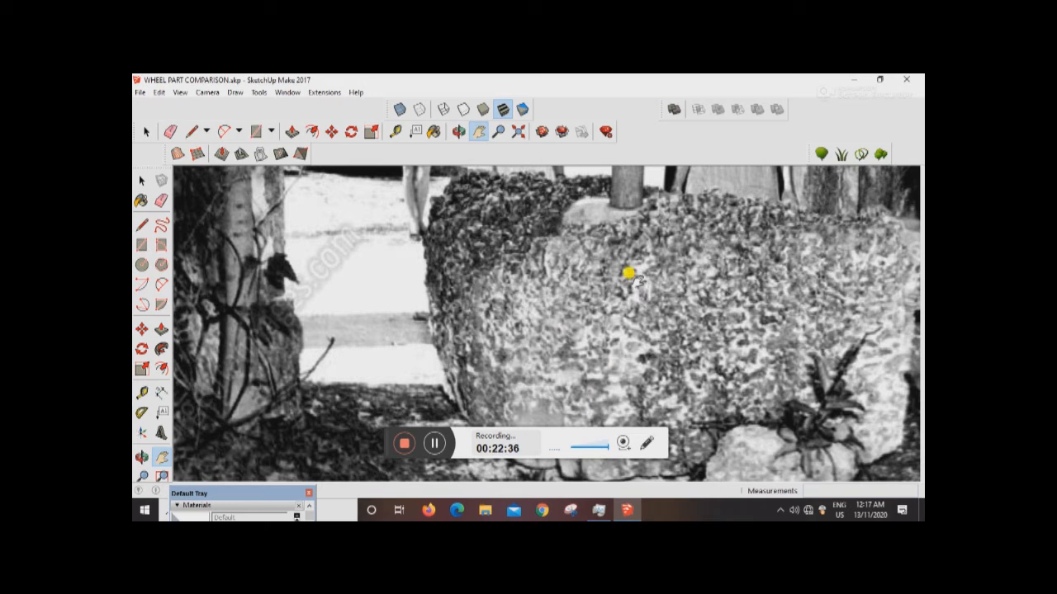
{"action": "mouse_move", "coordinate": [602, 316]}
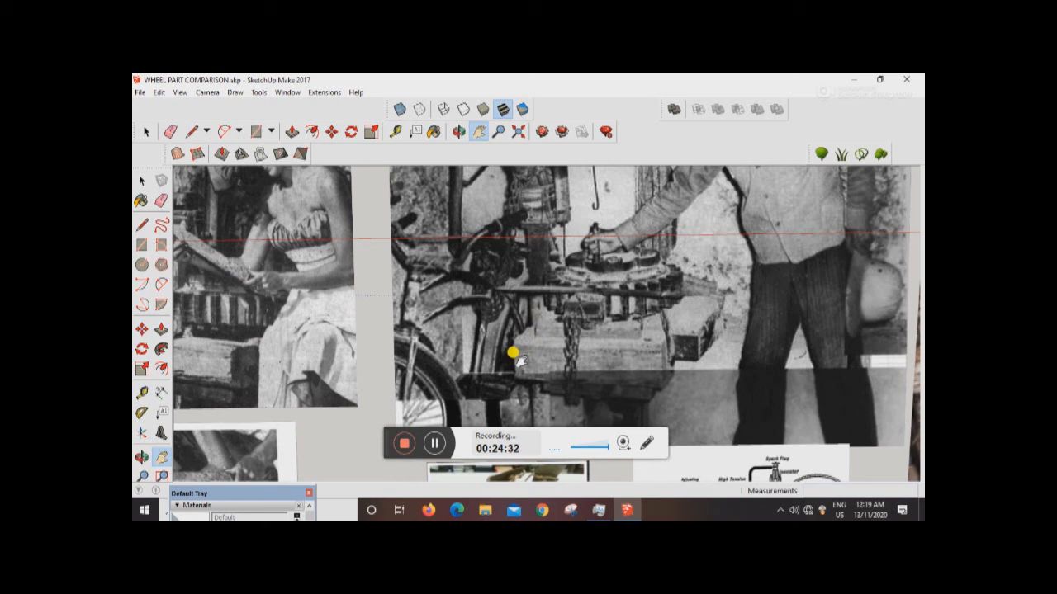
{"action": "mouse_move", "coordinate": [656, 347]}
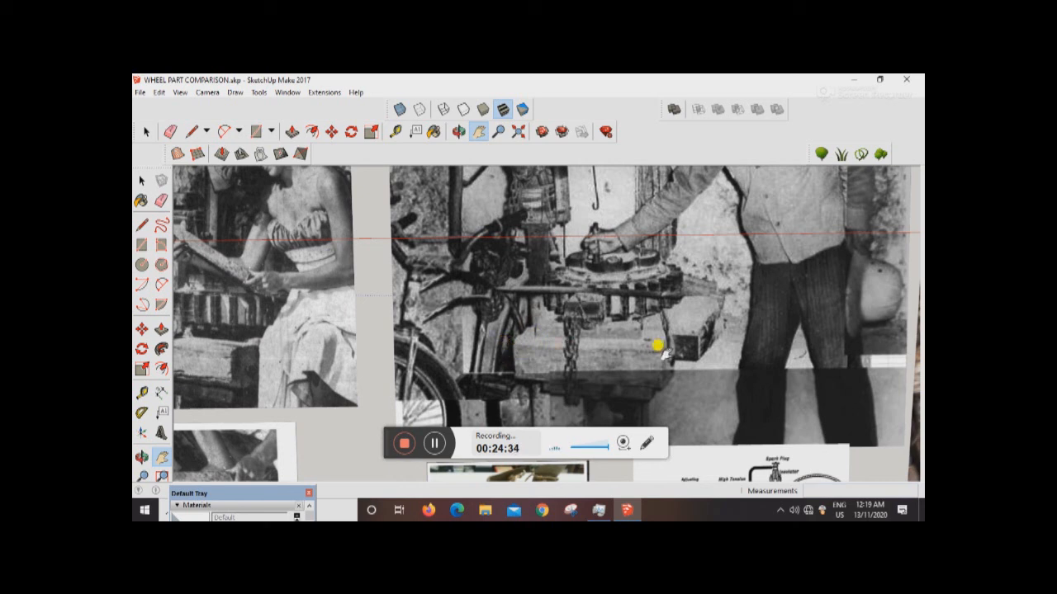